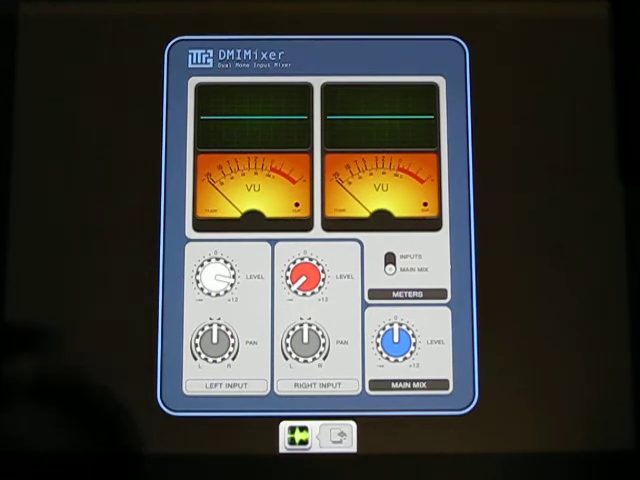
pyautogui.click(218, 278)
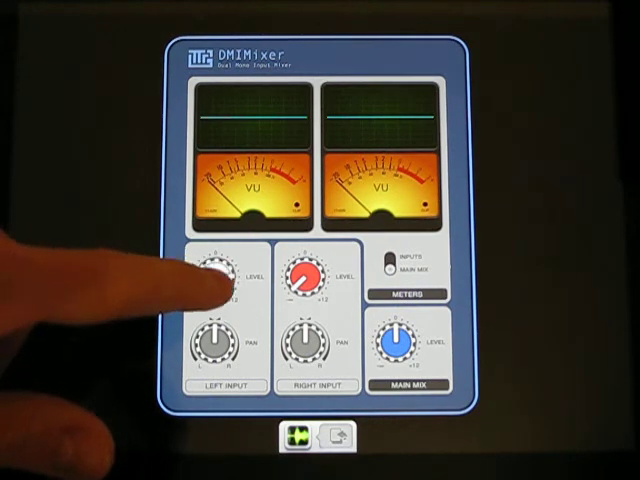